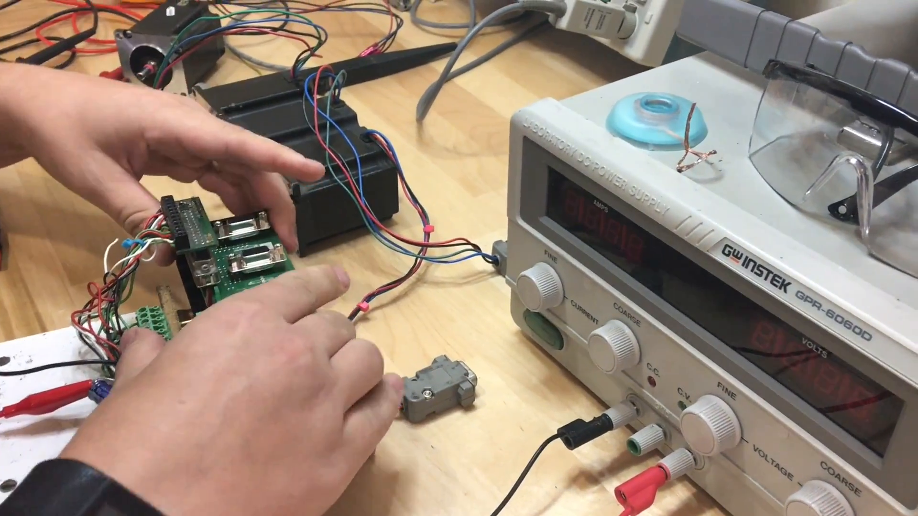
pyautogui.click(535, 328)
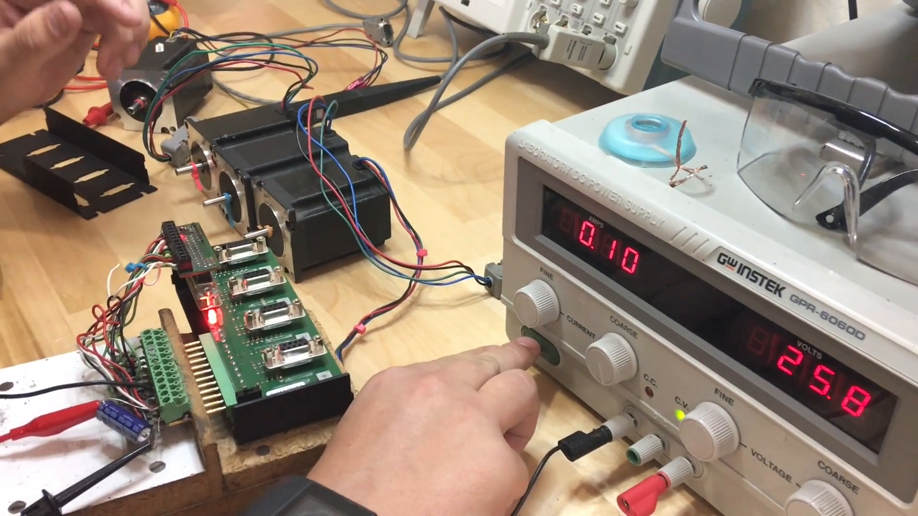